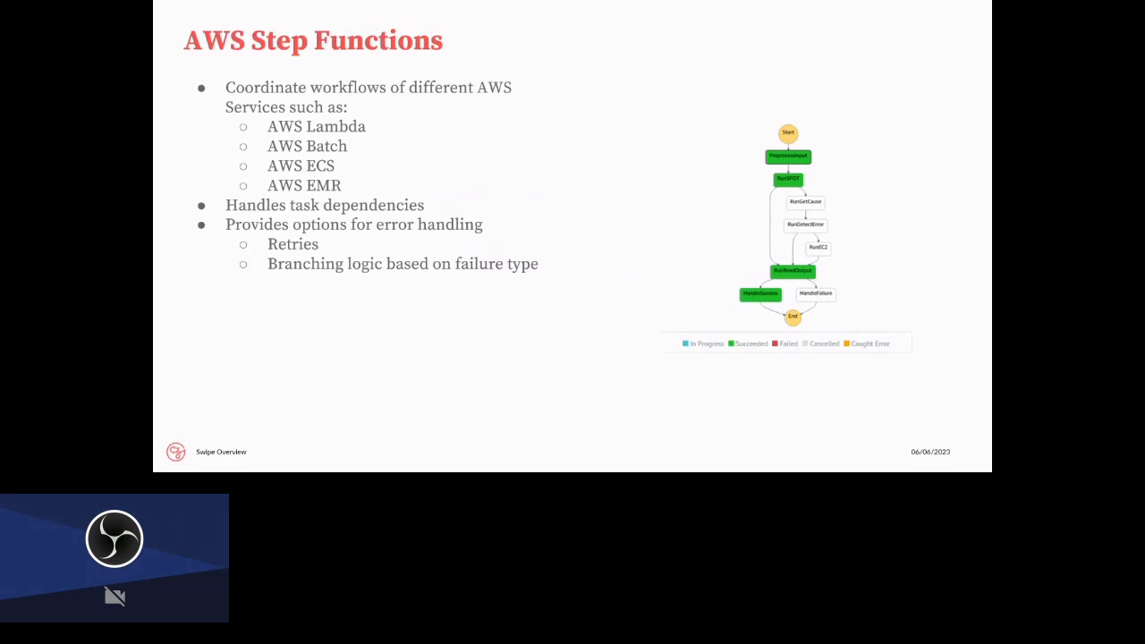
key("right")
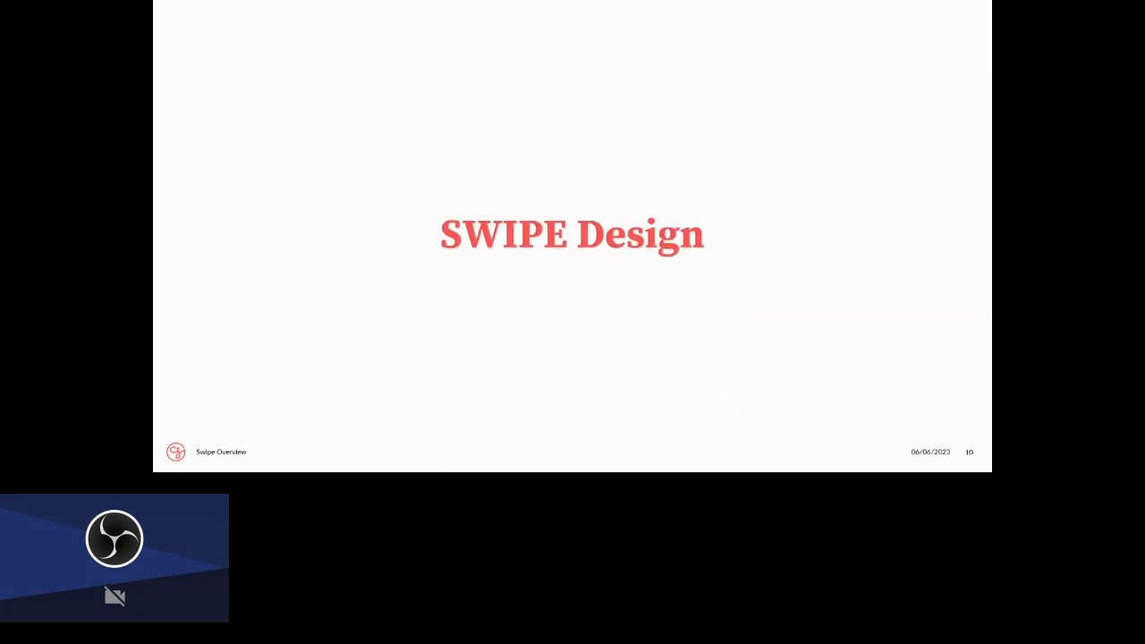
key("right")
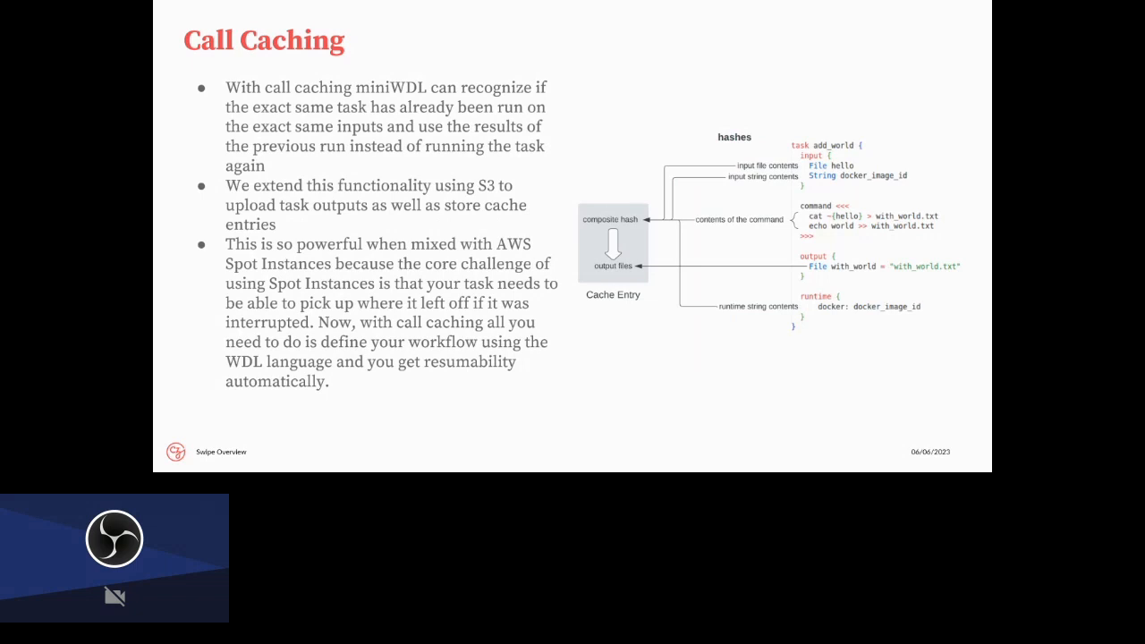